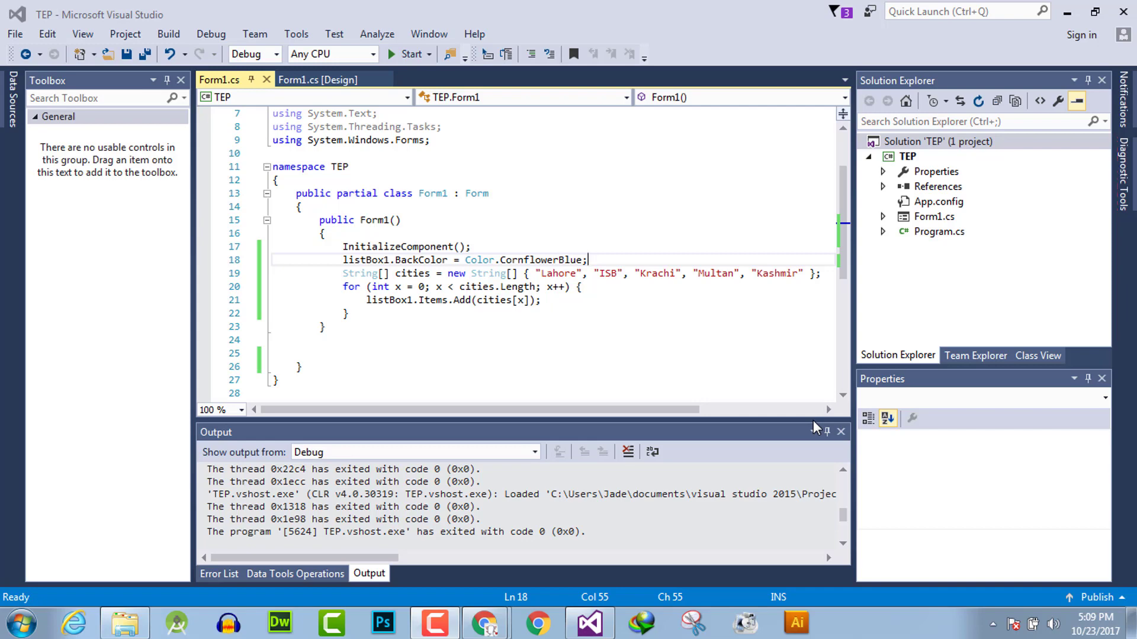
mouse_move(417, 130)
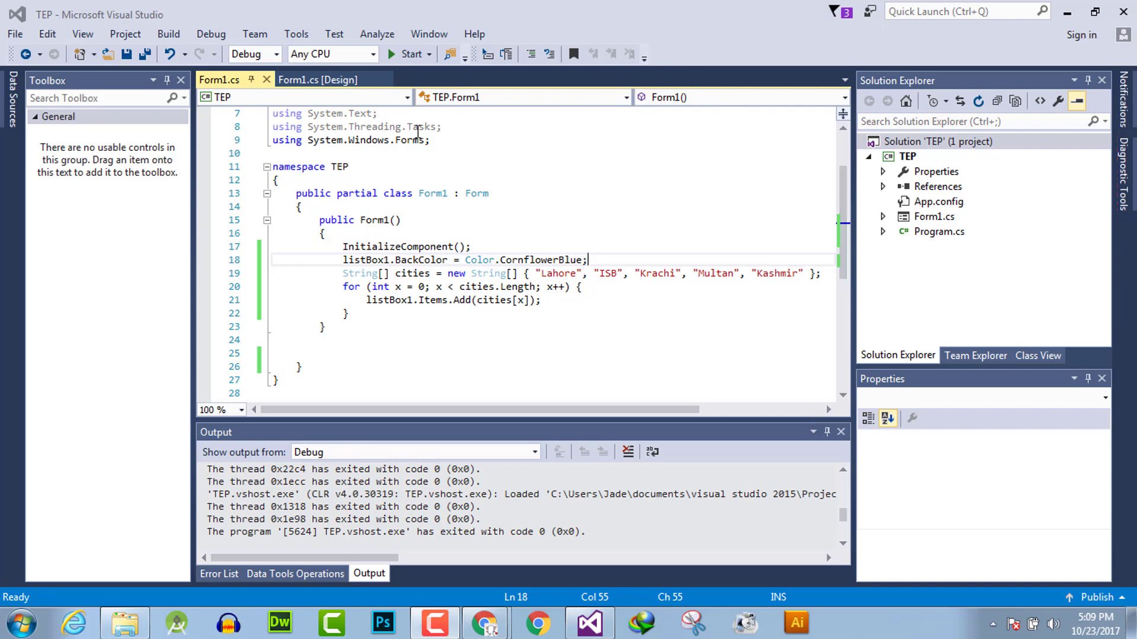
In Form1.cs [Design], open listBox1's ForeColor Web colour list to pick White.
click(318, 80)
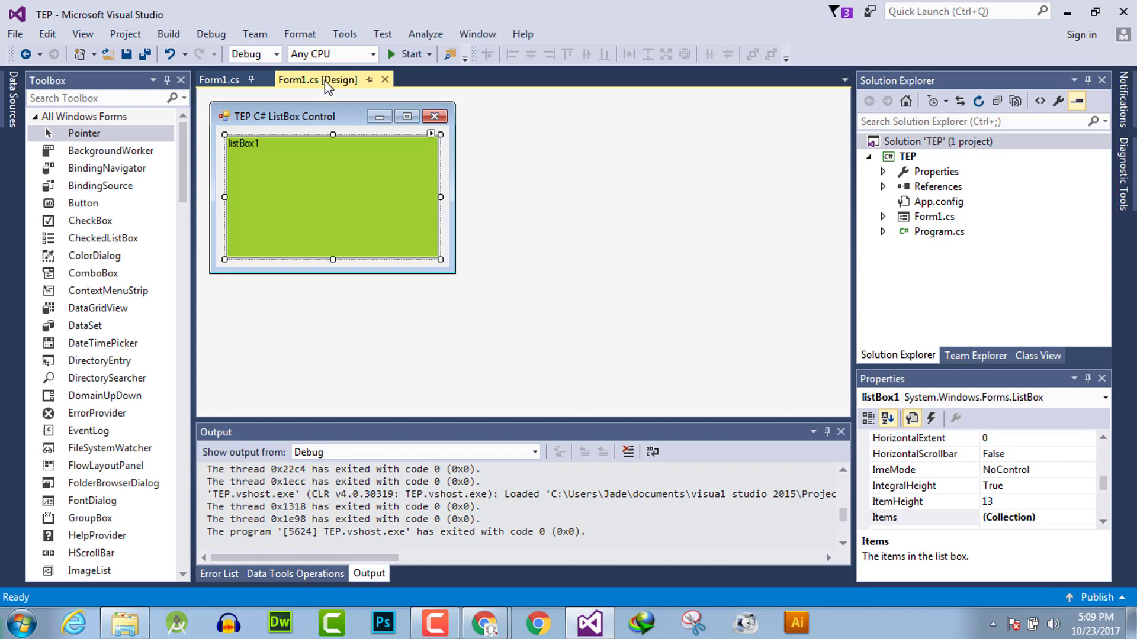
mouse_move(354, 104)
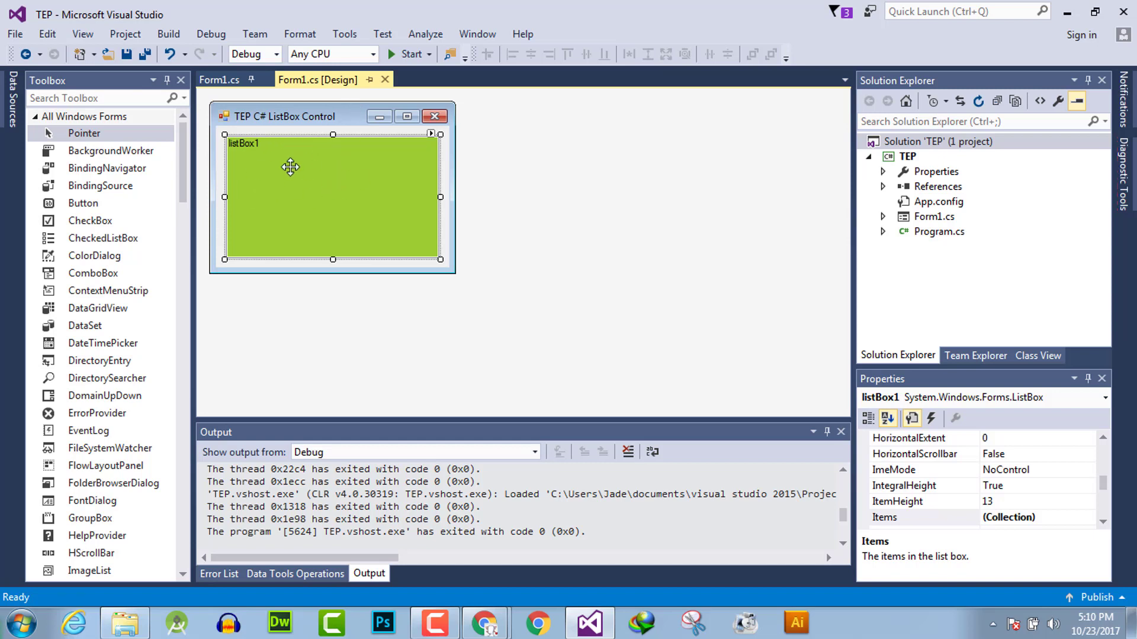
mouse_move(915, 432)
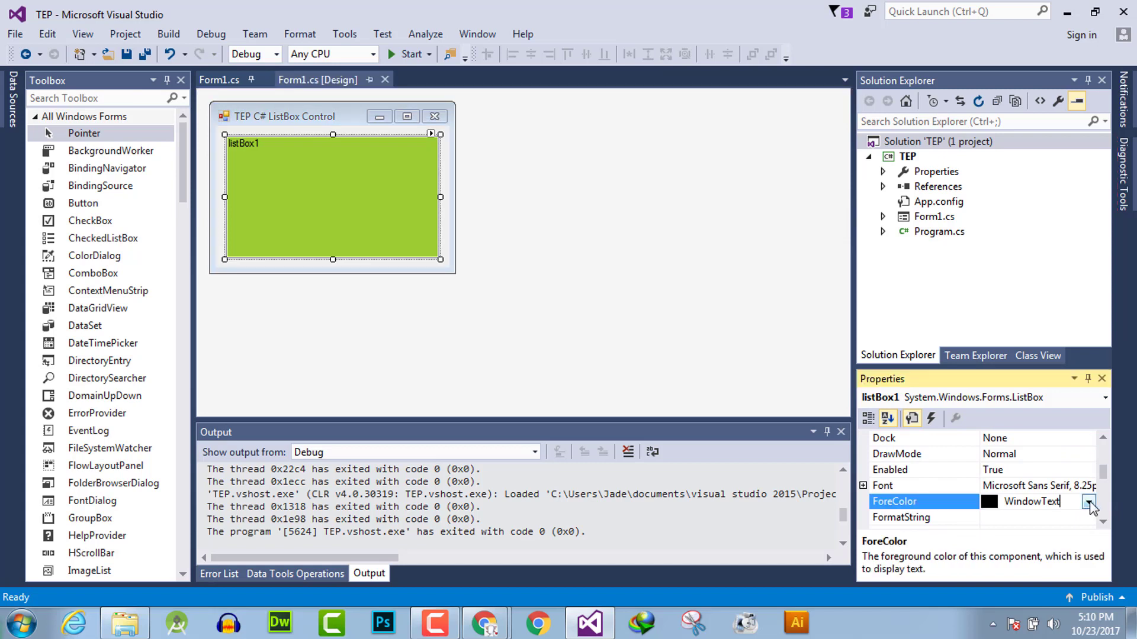
click(1089, 501)
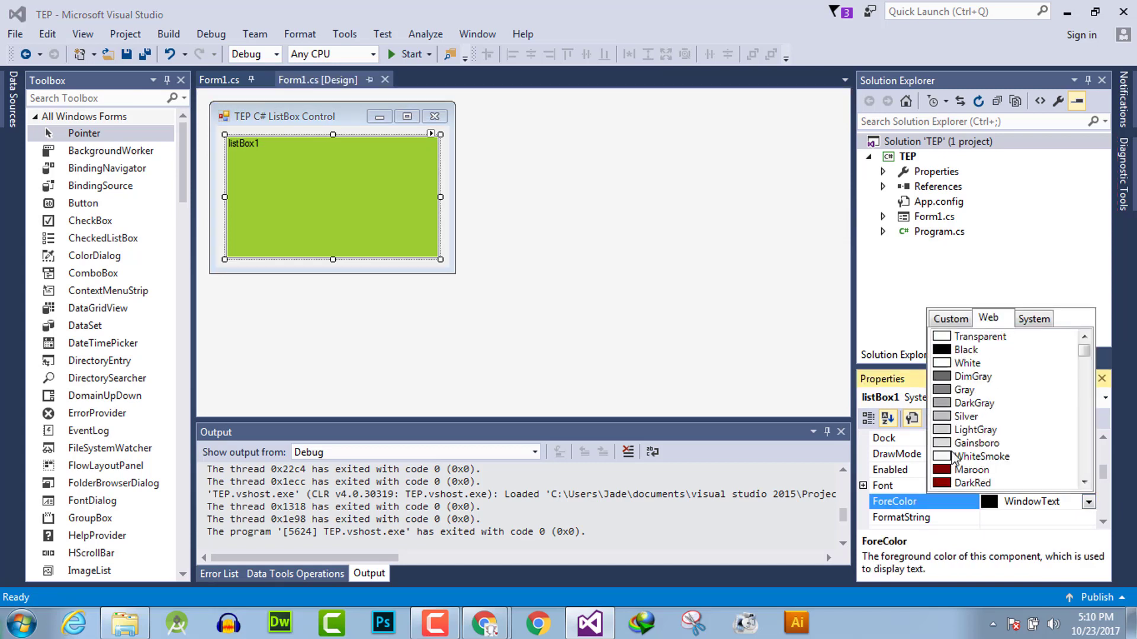
mouse_move(956, 458)
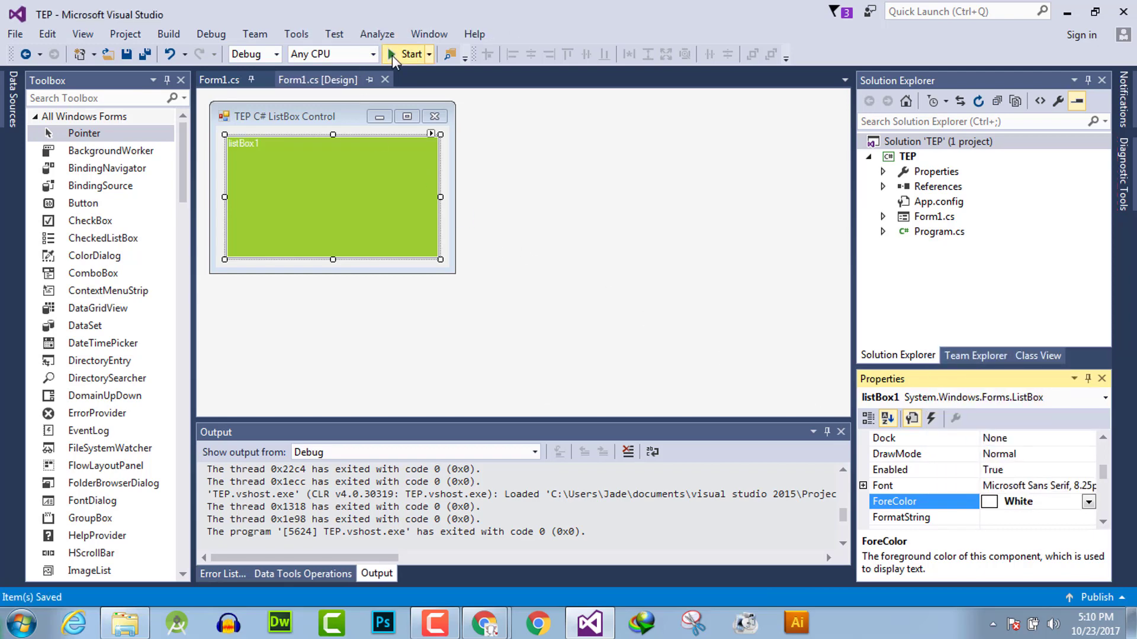
click(406, 54)
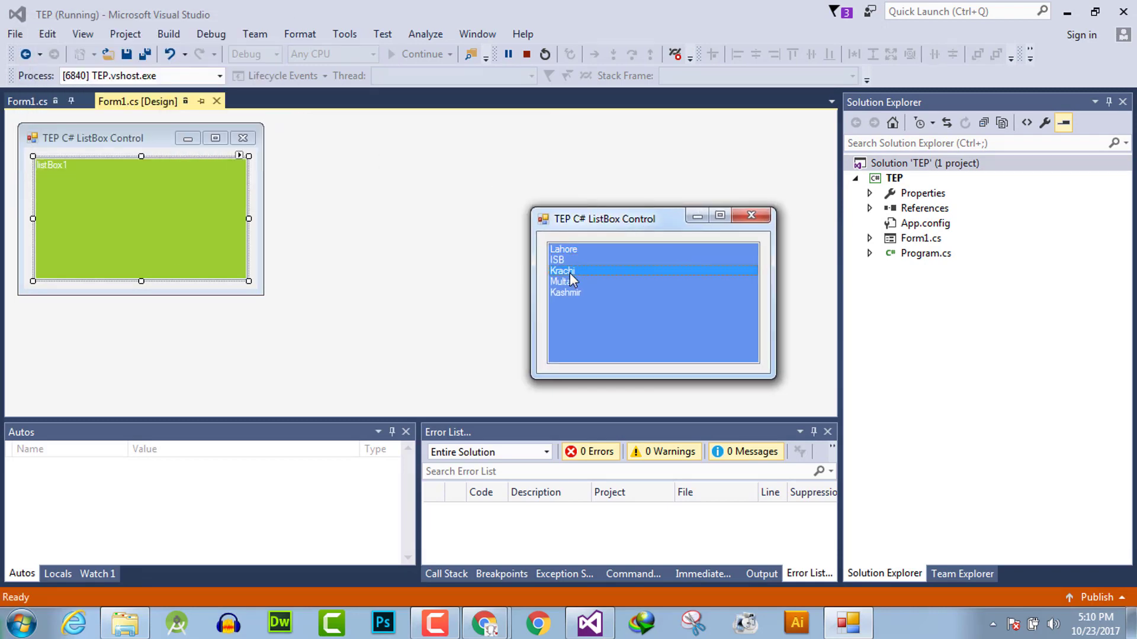
click(564, 282)
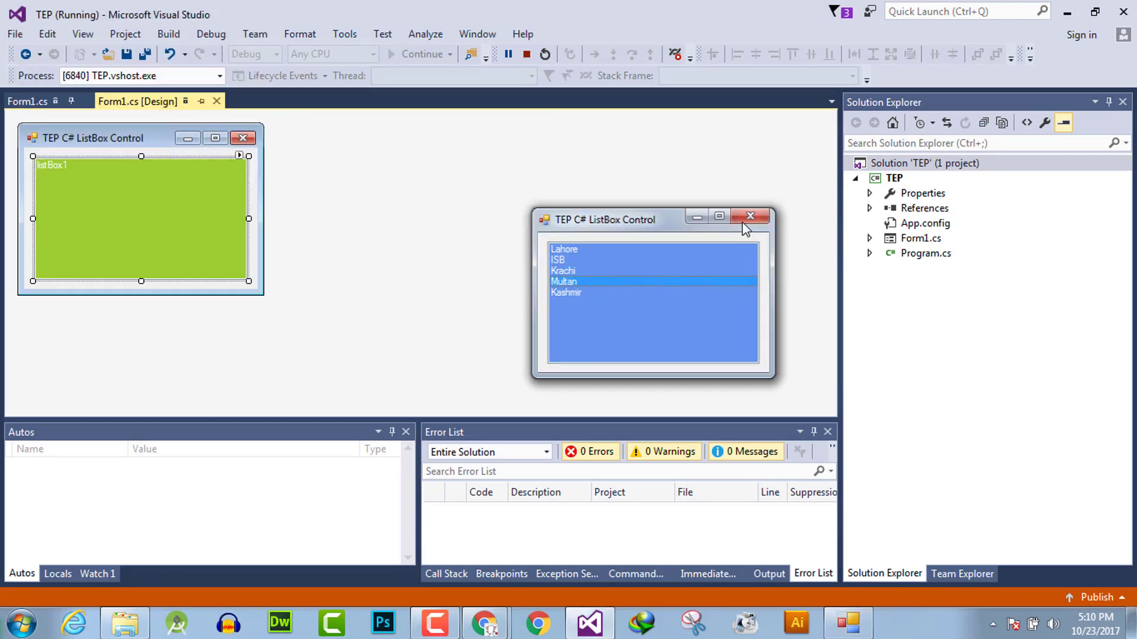
click(750, 217)
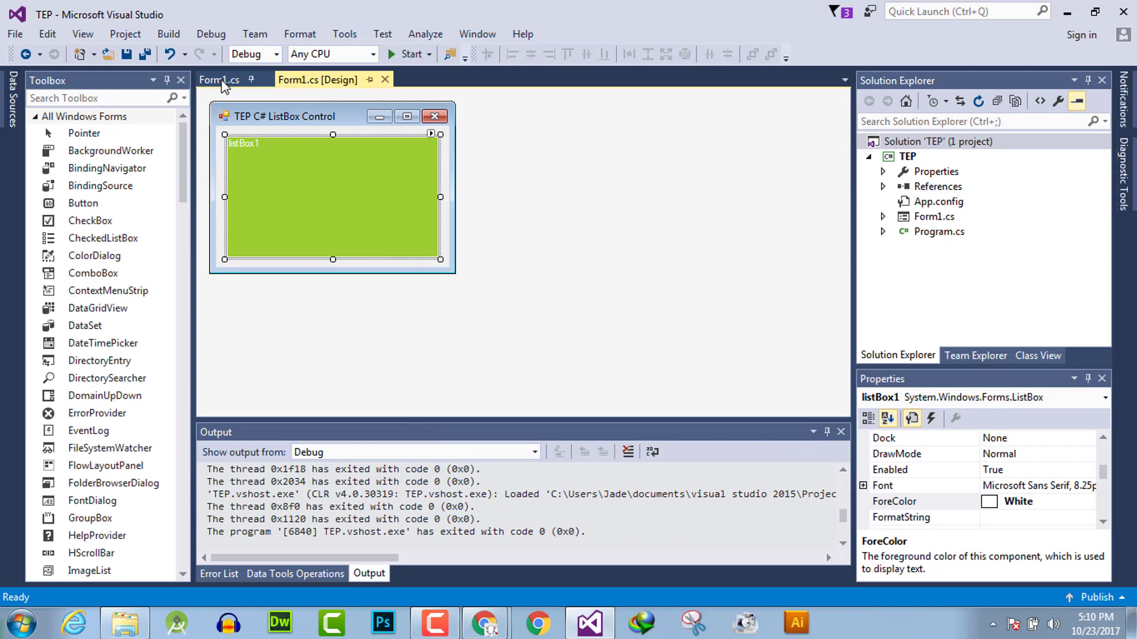
In Form1.cs, add listBox1.ForeColor = Color.DeepPink; below the BackColor line and run.
click(219, 79)
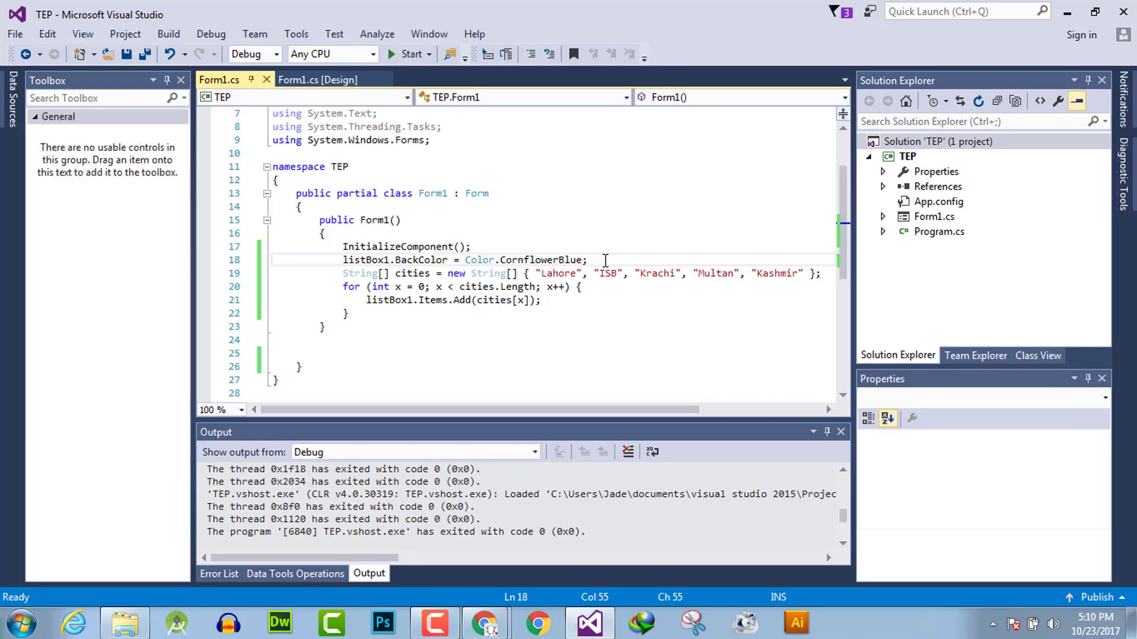
text(listBox1.ForeColor)
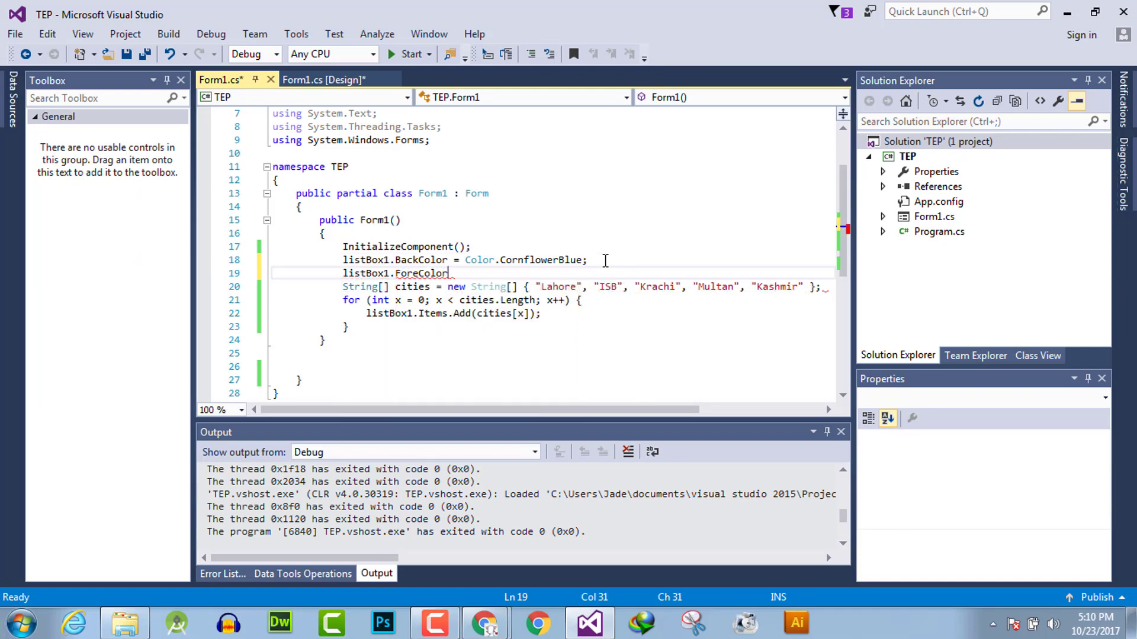
text(= color.DeepPink;)
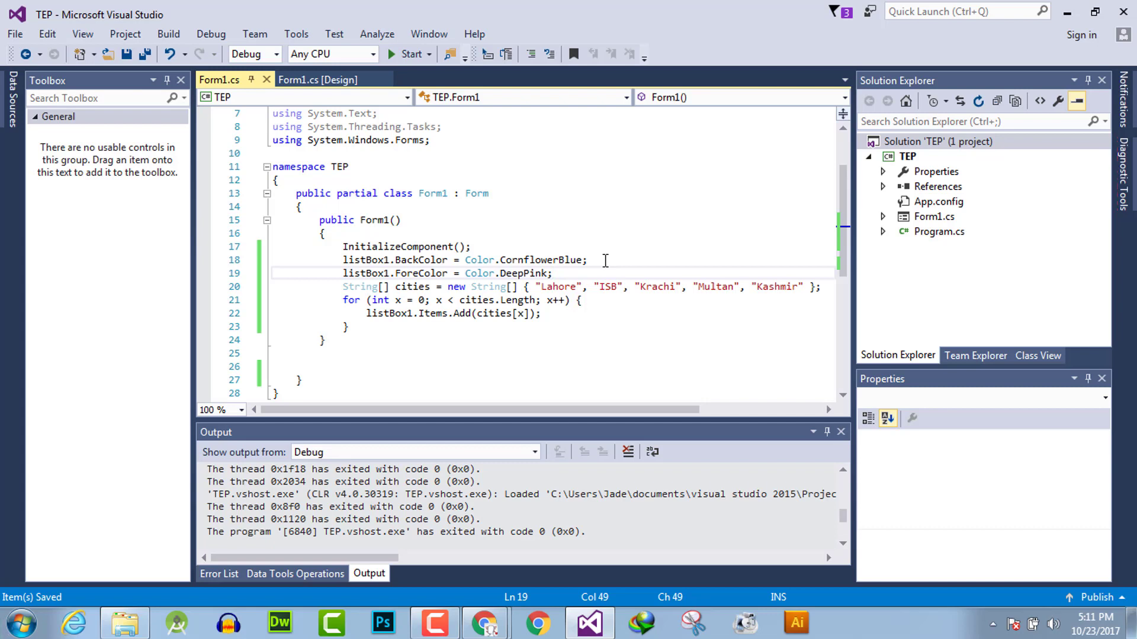
click(552, 274)
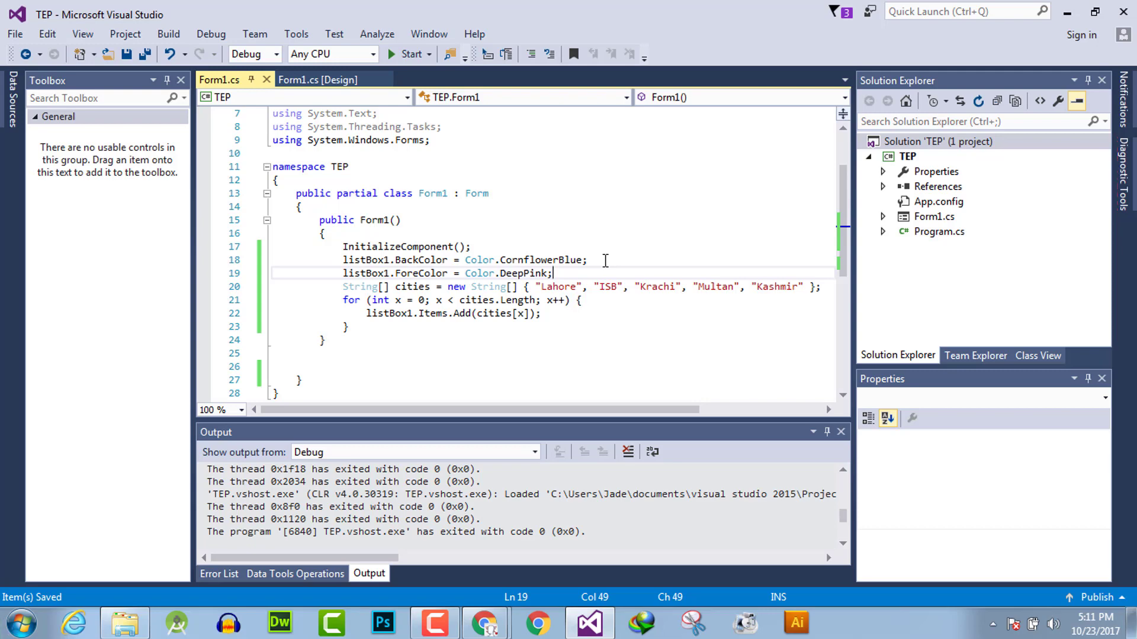
mouse_move(387, 72)
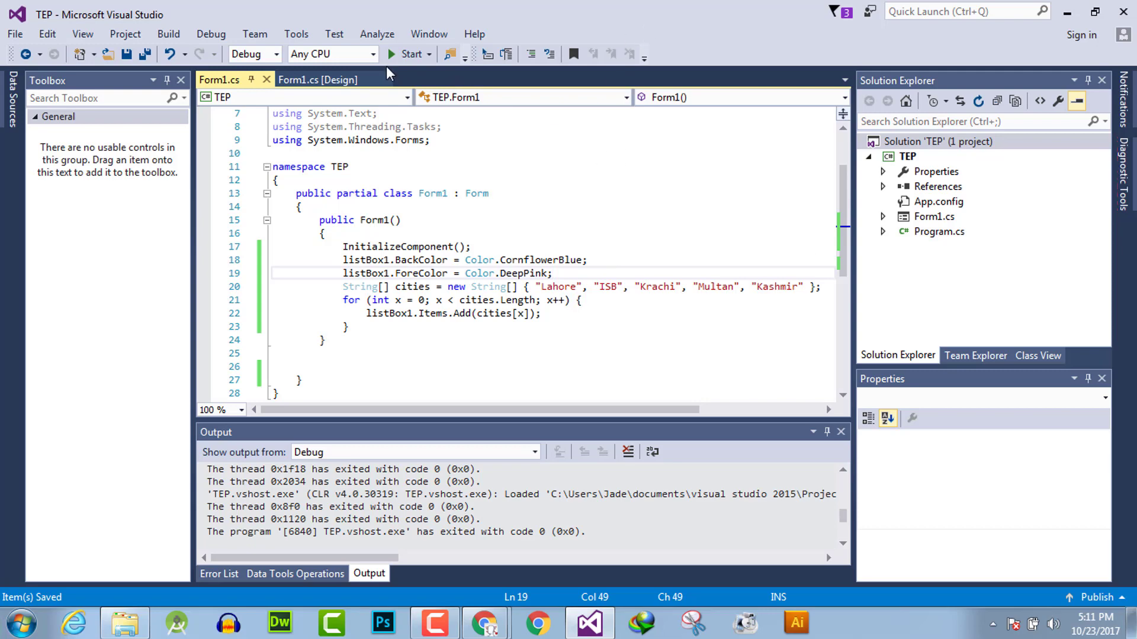
click(410, 54)
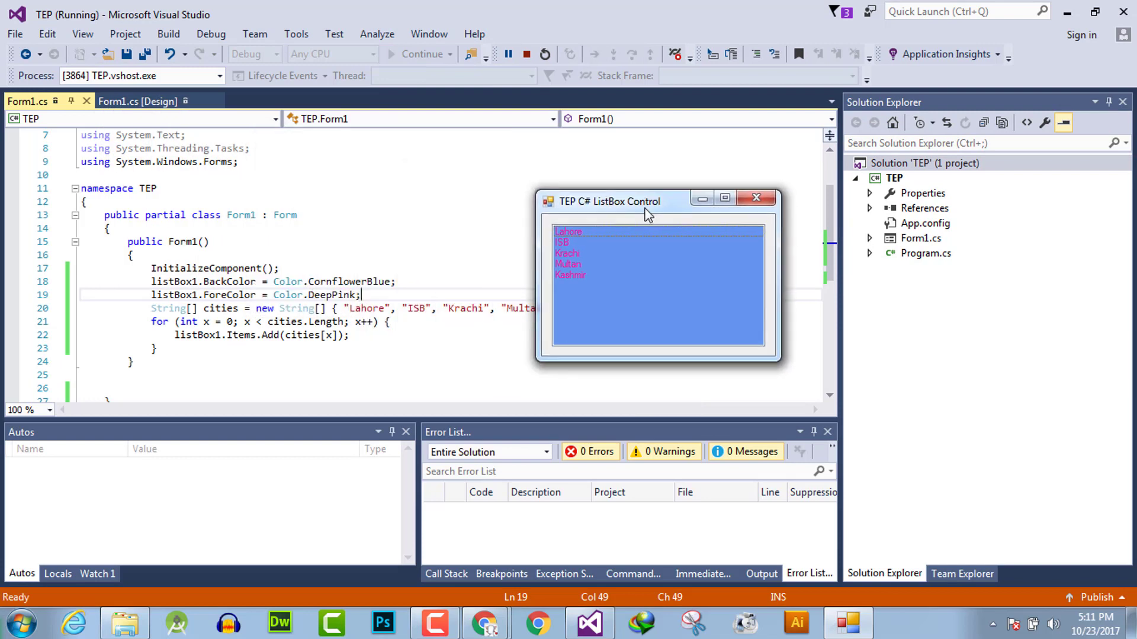
Select Lahore and Krachi in the running app to check pink-on-blue colours.
click(578, 265)
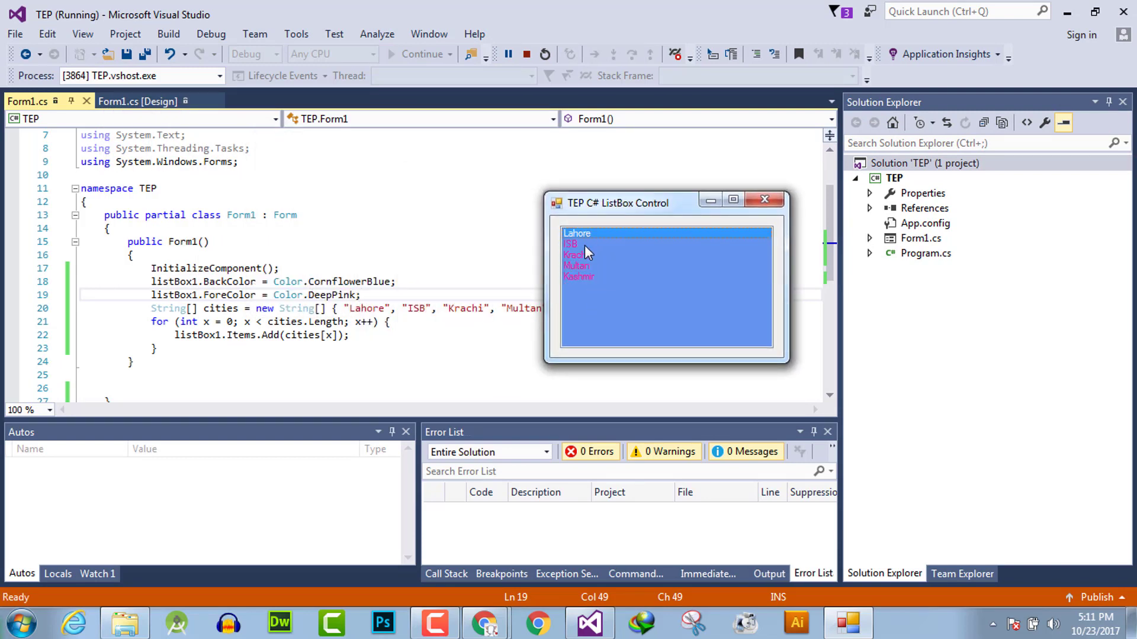
click(576, 255)
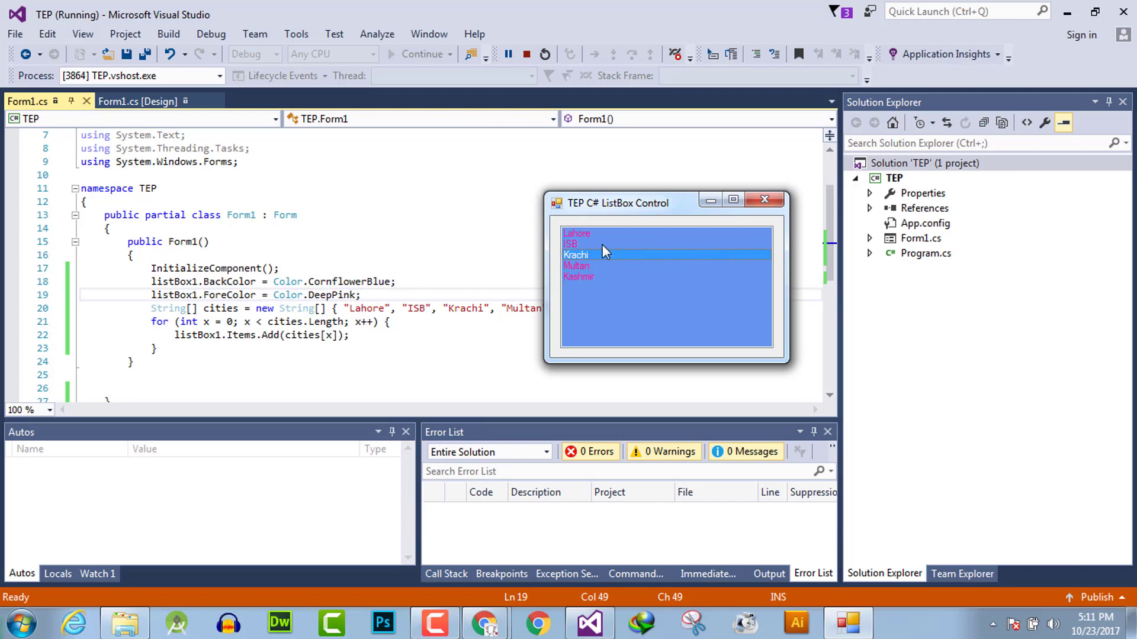